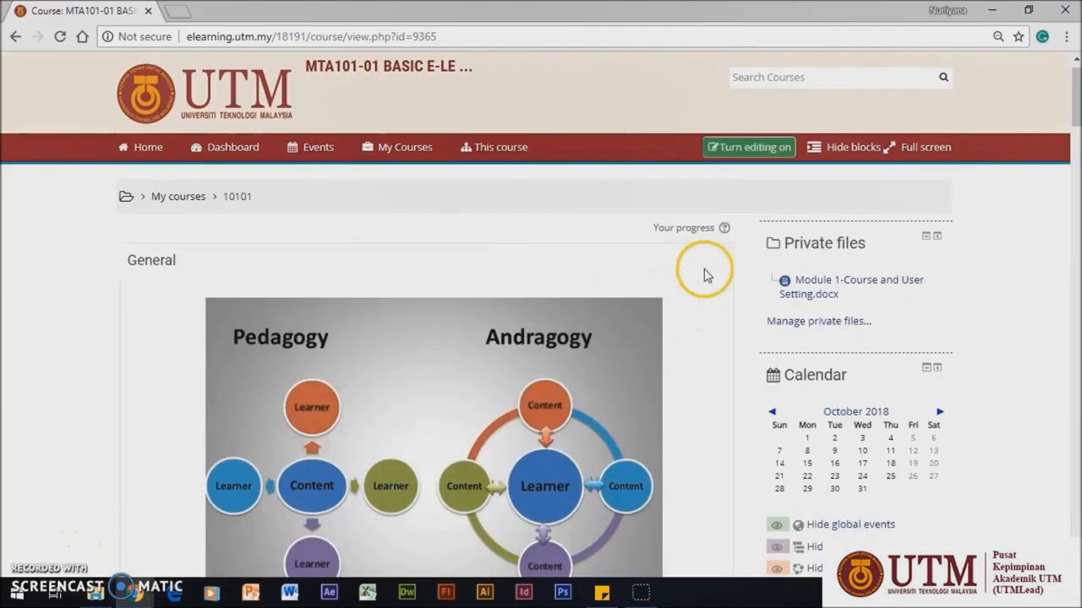
# - Turn on editing mode for the MTA101-01 course page
pyautogui.click(748, 146)
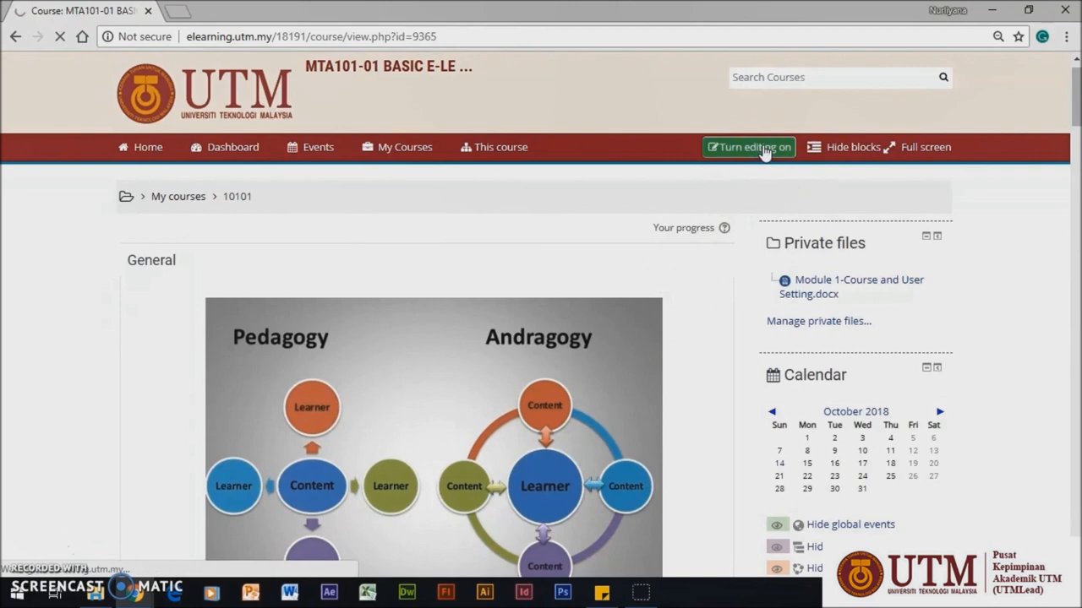
pyautogui.click(747, 146)
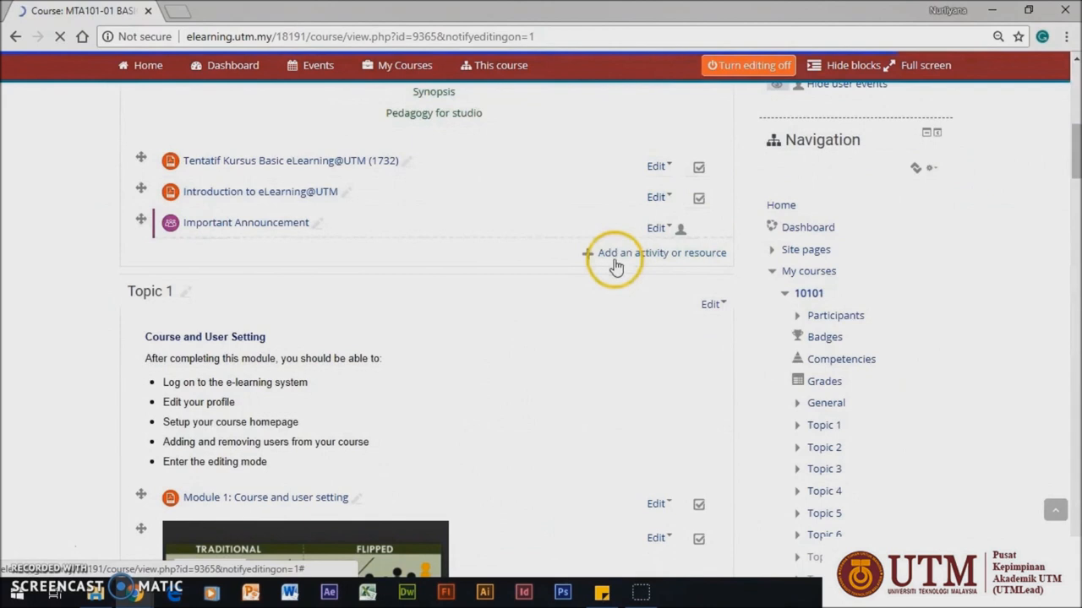
# - Add an Assignment activity to the course and name it 'elearning'
pyautogui.click(661, 253)
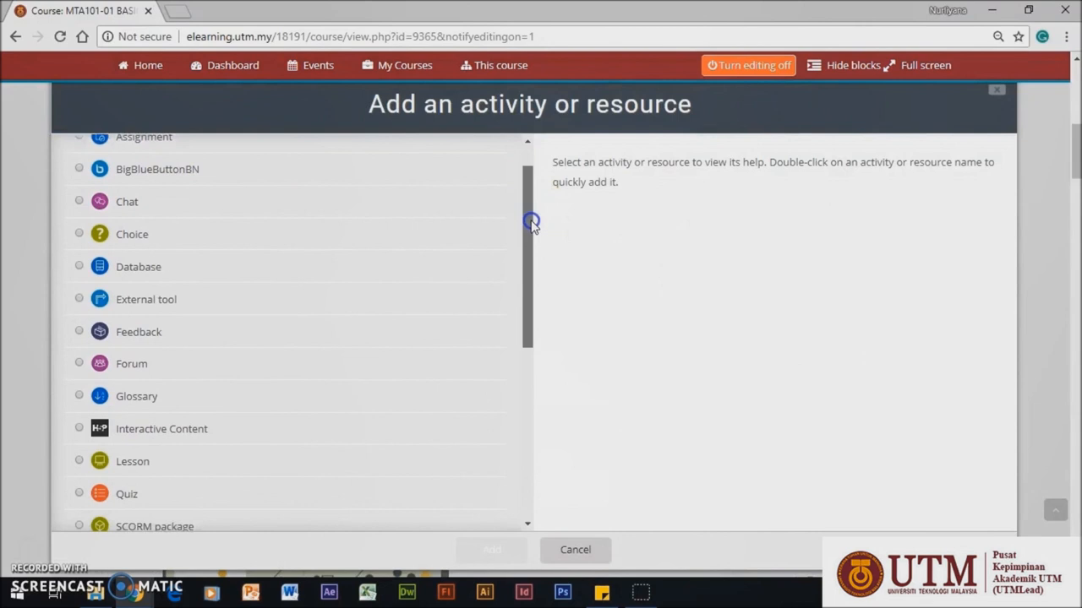
pyautogui.scroll(-3)
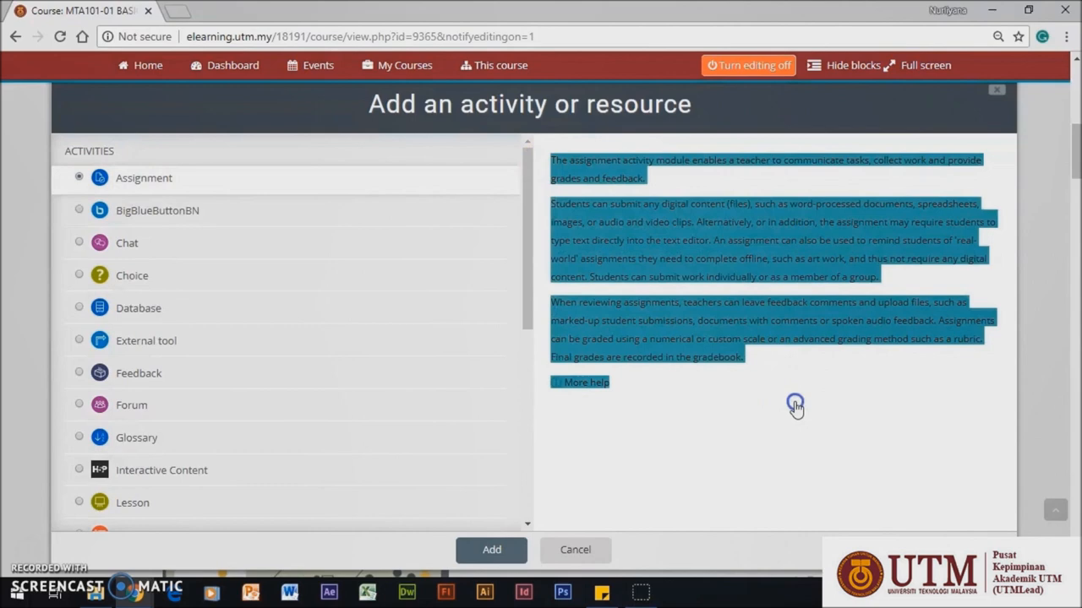
pyautogui.click(491, 550)
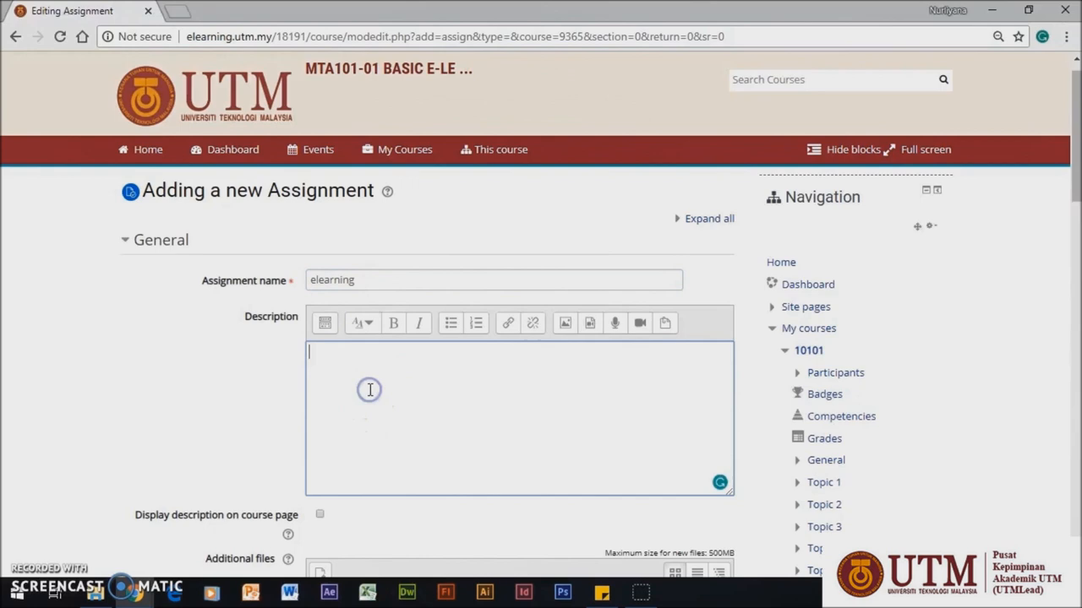
# - Tick 'Display description on course page' for the elearning assignment
pyautogui.scroll(-3)
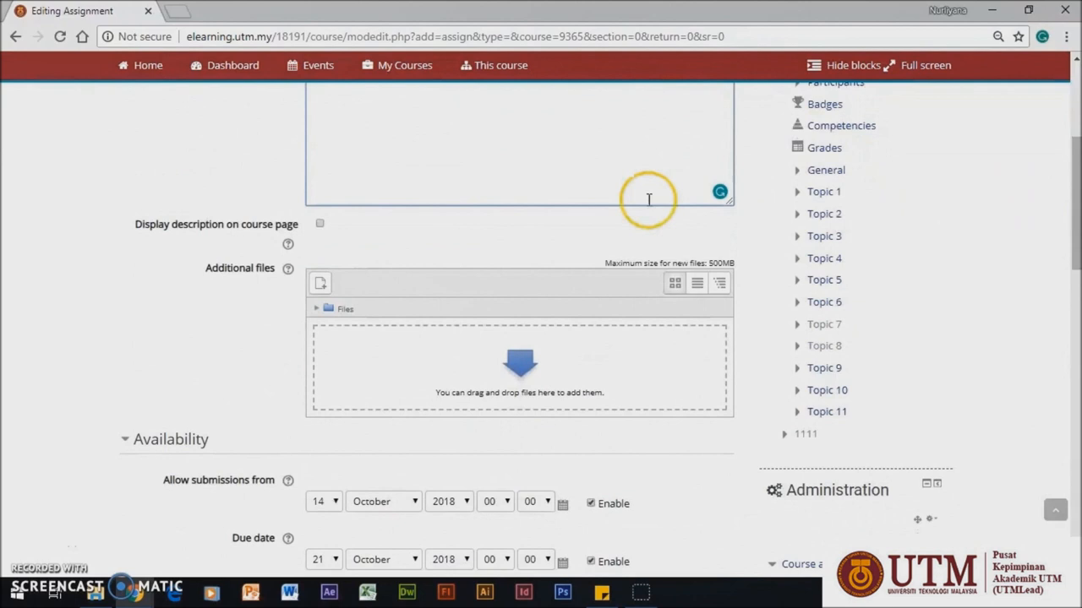
pyautogui.click(319, 223)
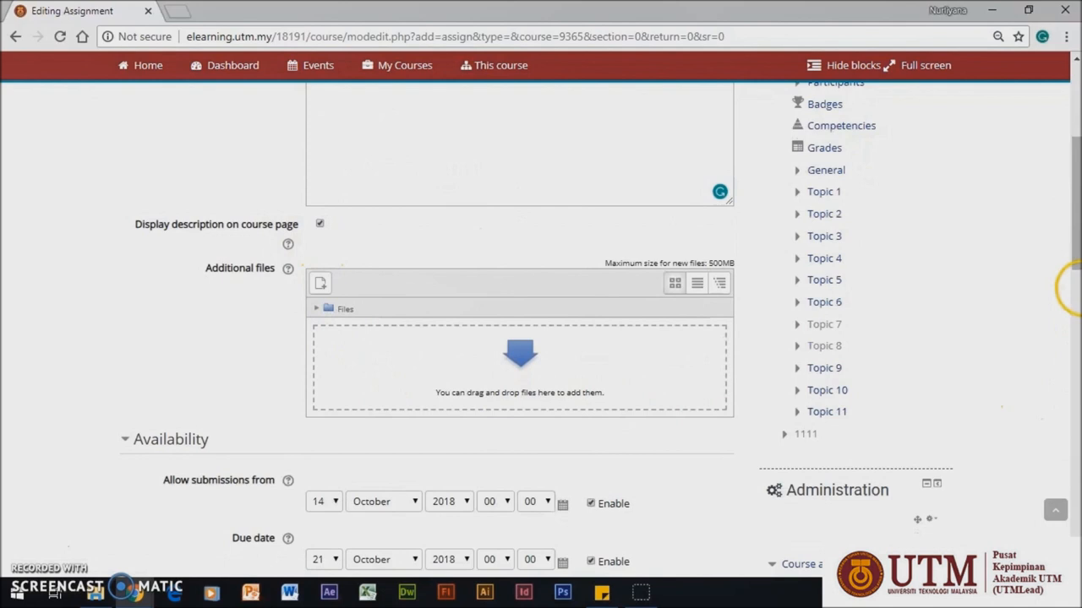
pyautogui.scroll(-3)
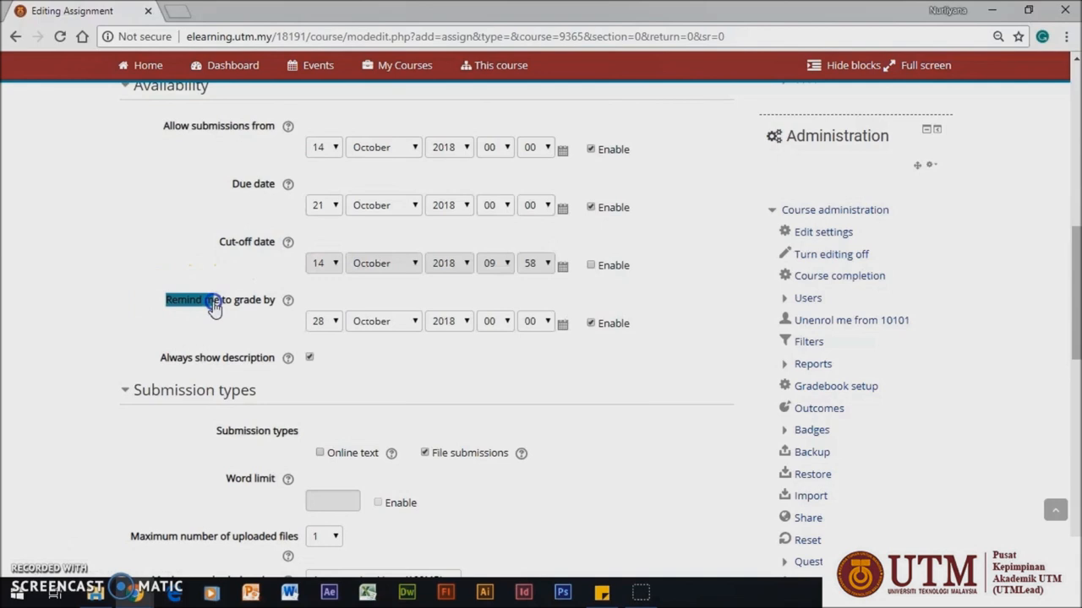
pyautogui.moveTo(368, 196)
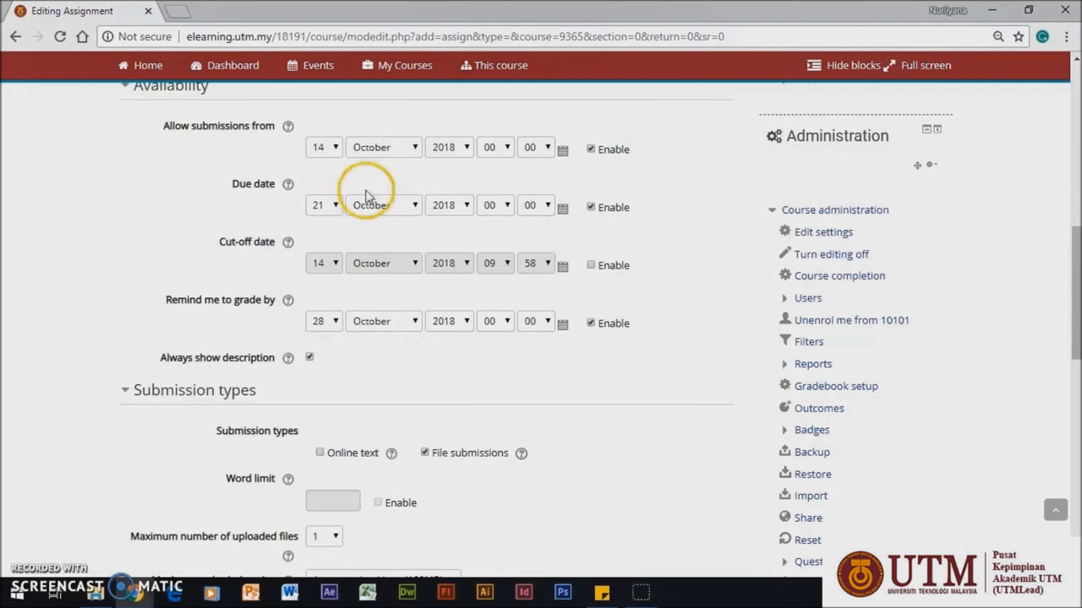
pyautogui.moveTo(372, 147)
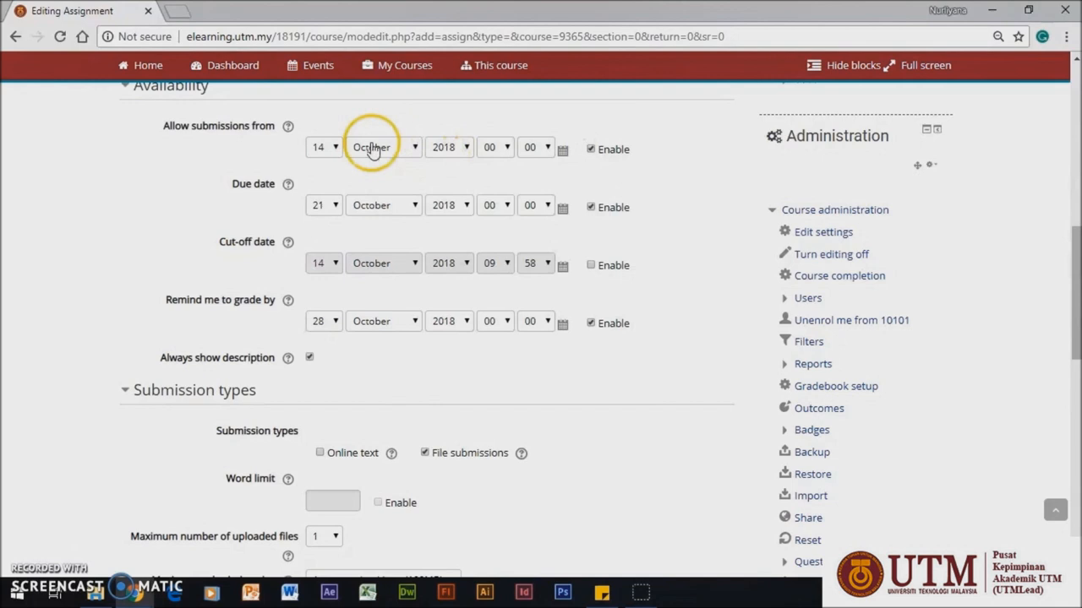
# - Allow submissions from 14 October 2018, due 21 October, with the cut-off date enabled
pyautogui.click(591, 148)
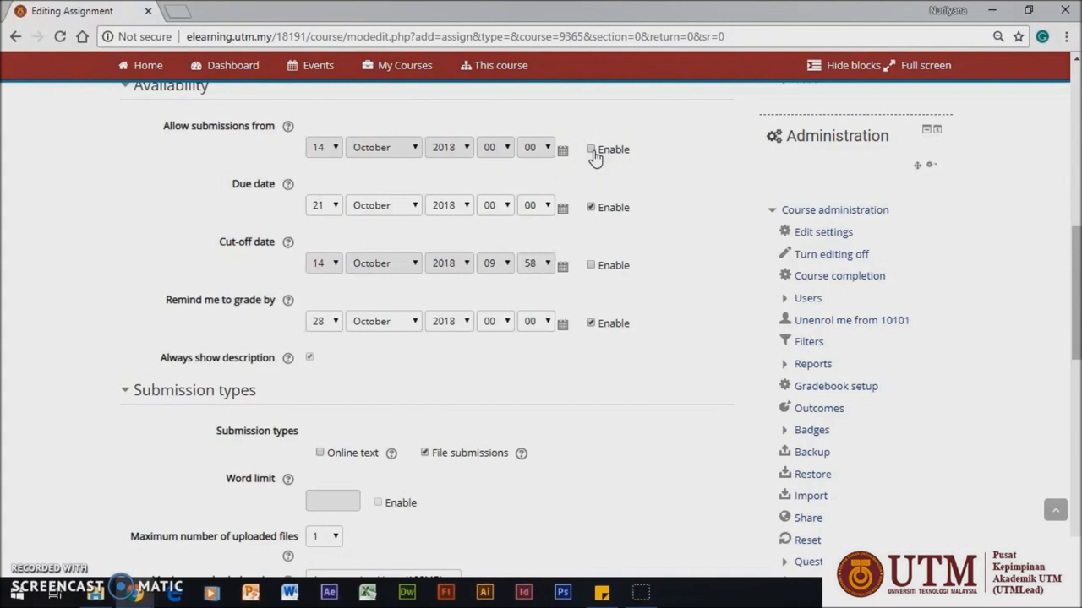
pyautogui.click(591, 148)
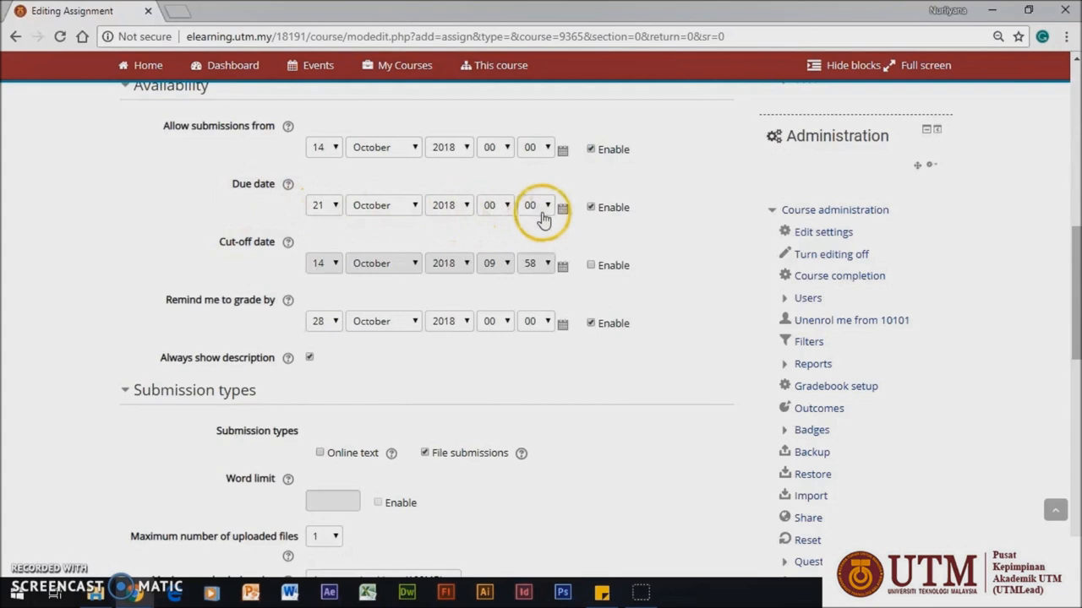
pyautogui.click(323, 205)
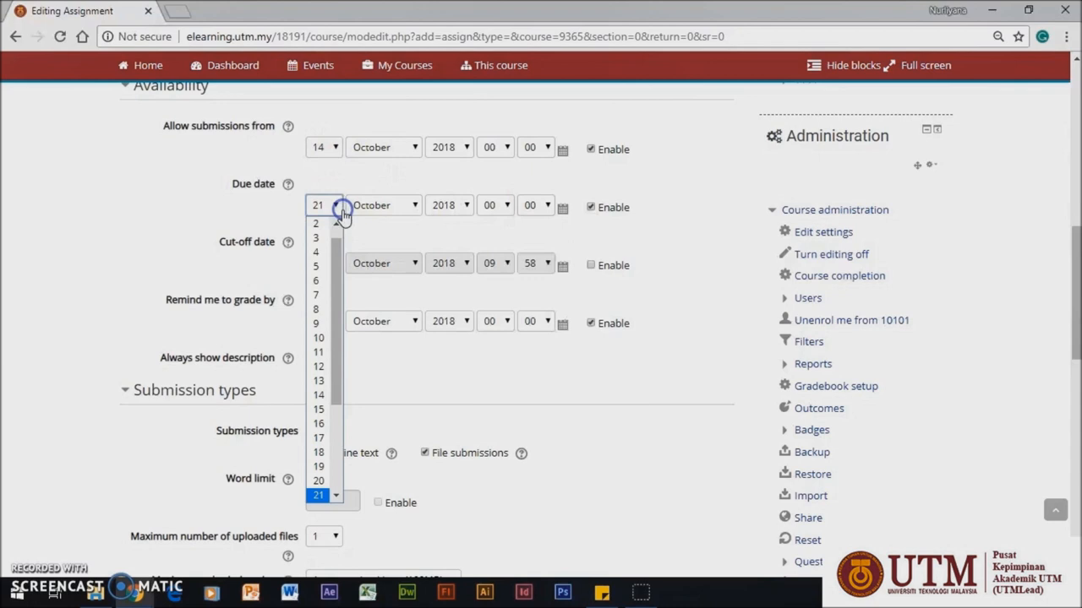
pyautogui.click(317, 496)
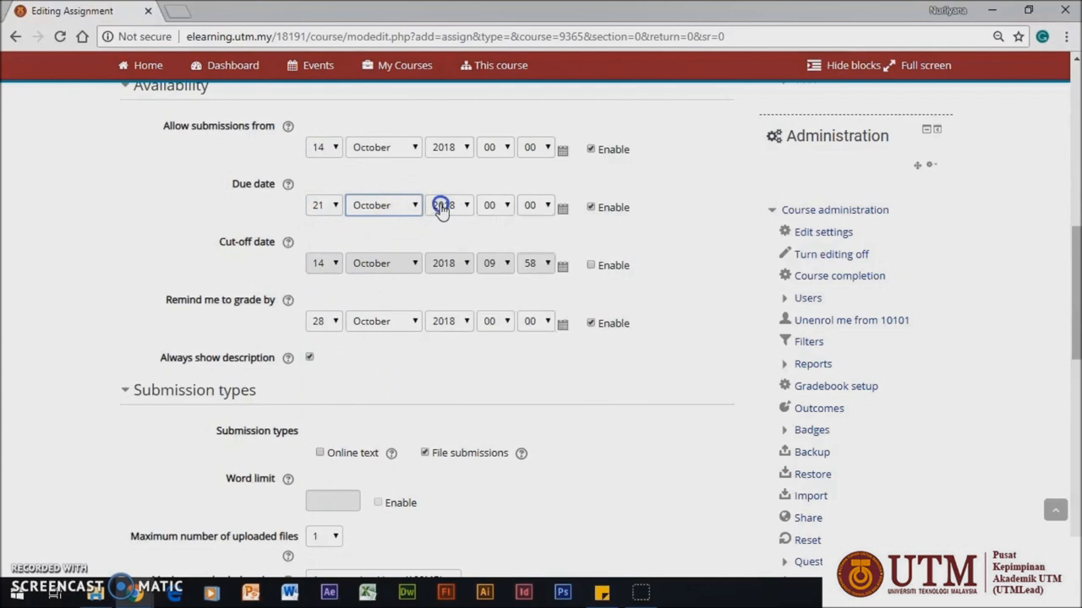
pyautogui.click(535, 205)
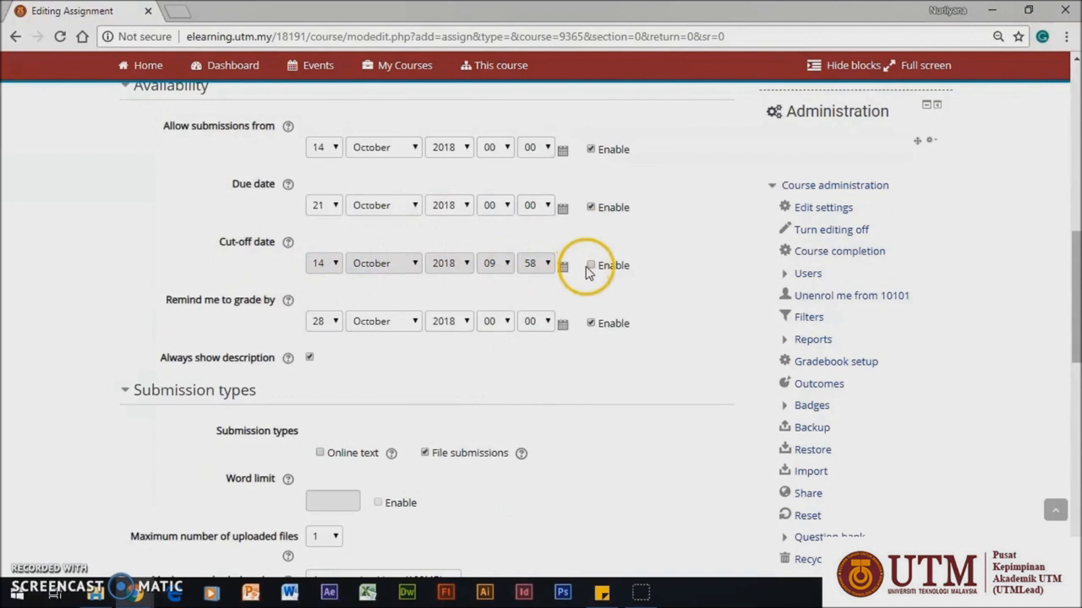
pyautogui.click(590, 264)
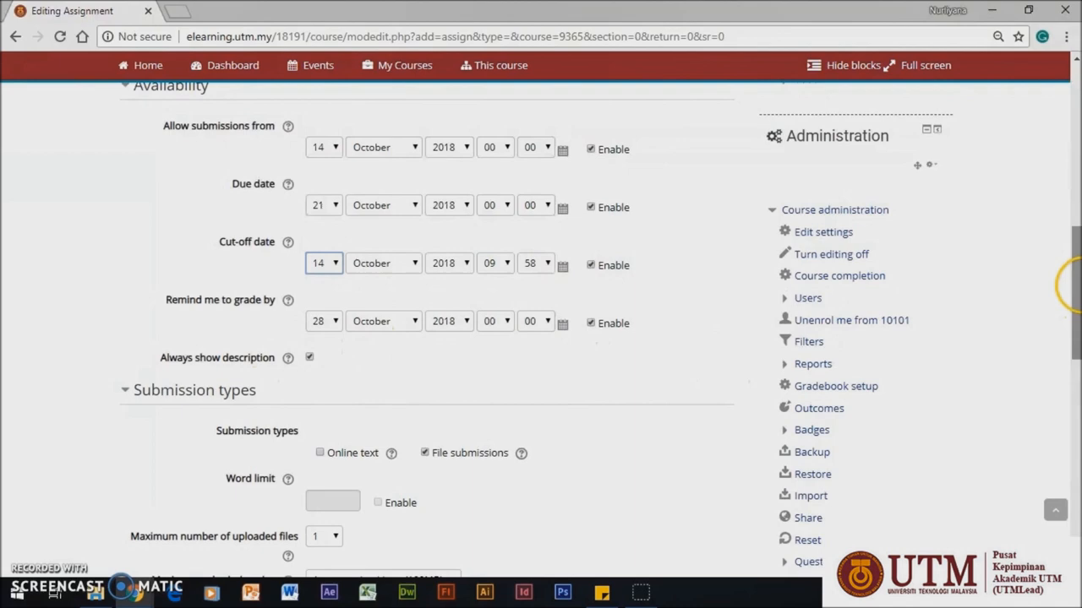
pyautogui.scroll(-3)
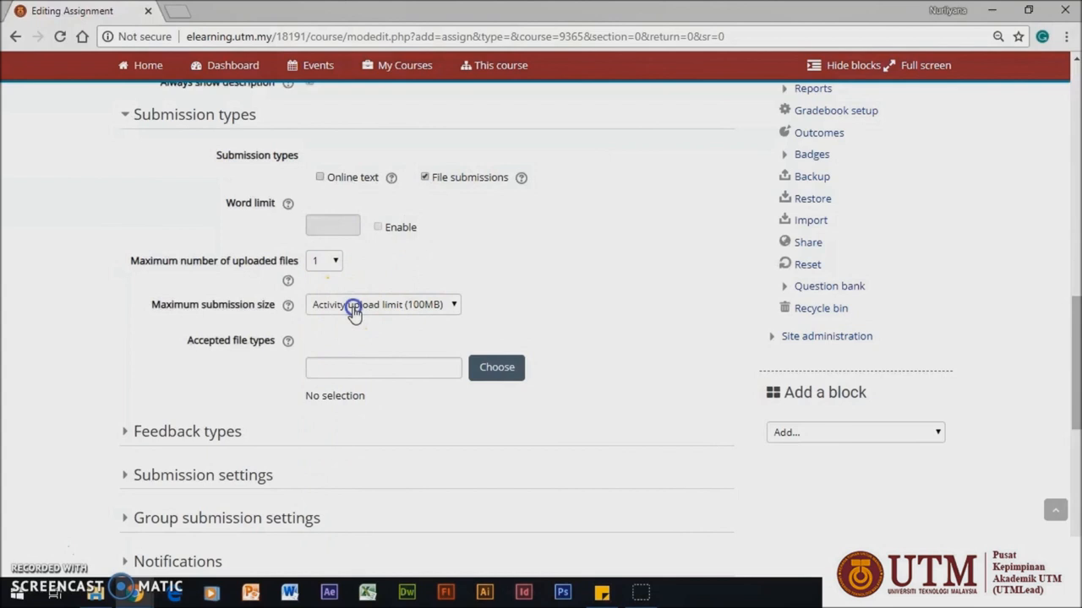
# - Accept online text submissions with a 250-word limit, then reveal feedback type options
pyautogui.click(496, 367)
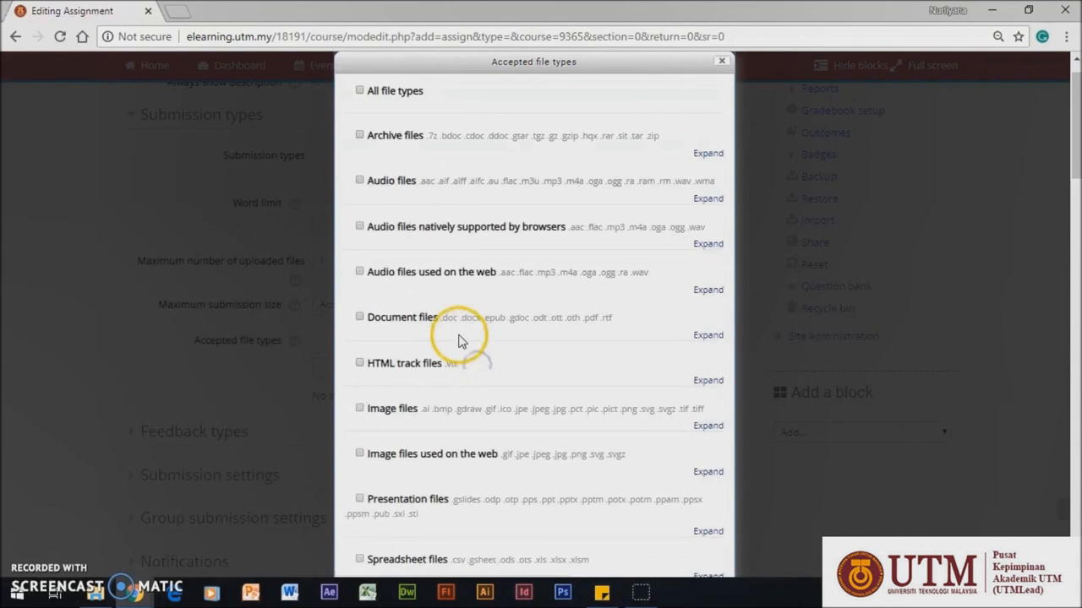
pyautogui.click(721, 60)
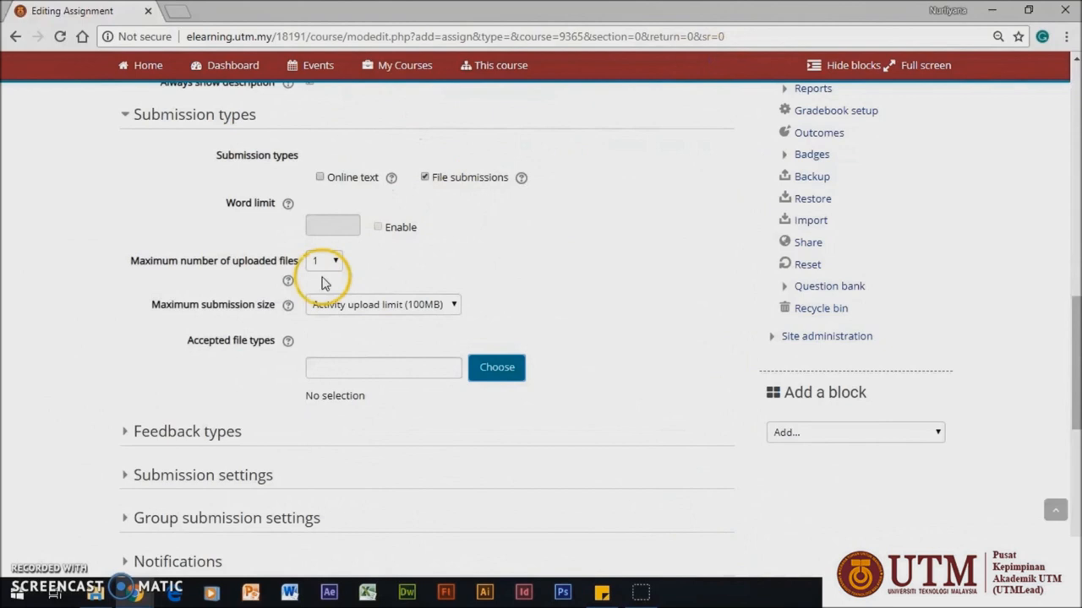
pyautogui.click(319, 177)
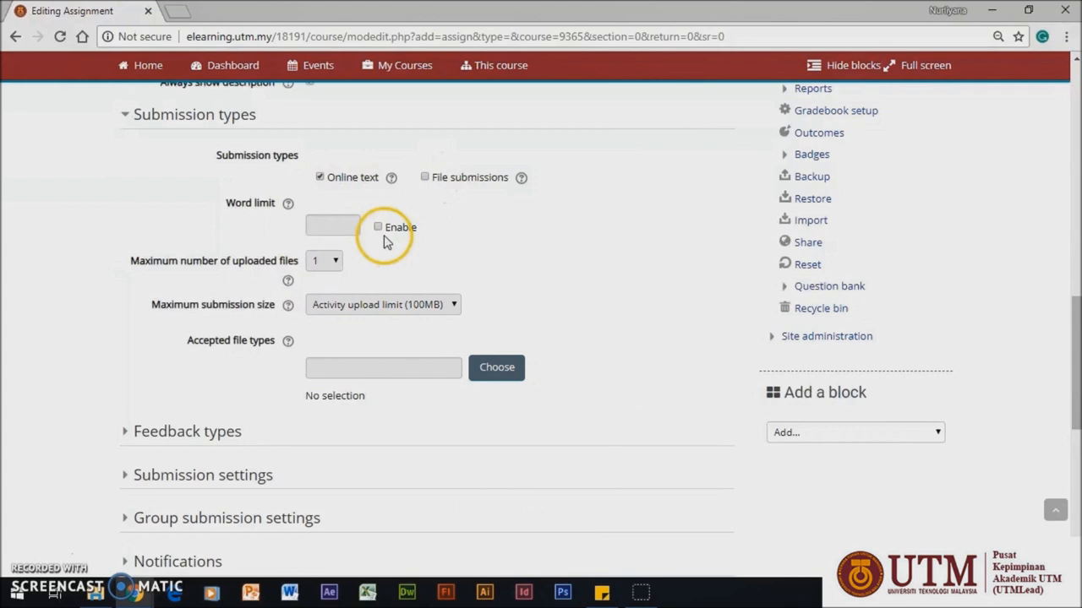
pyautogui.click(378, 226)
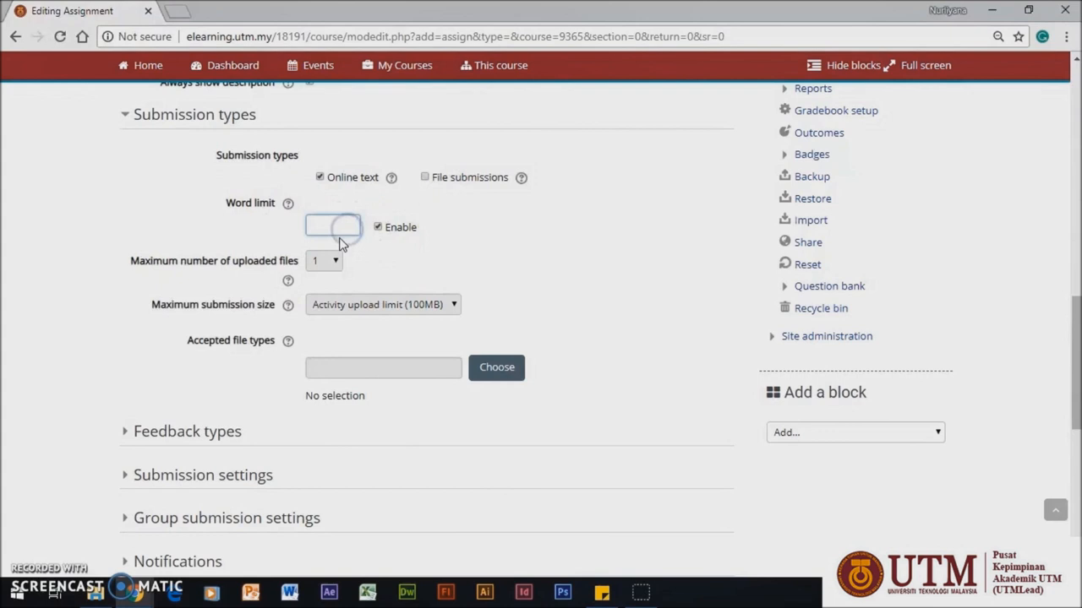
pyautogui.write('250')
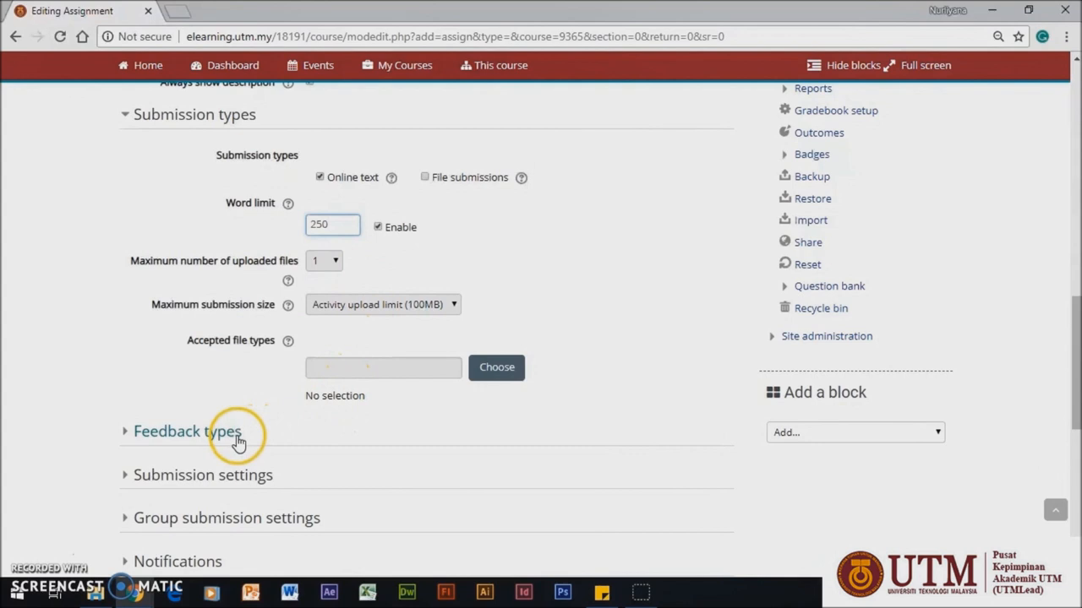
pyautogui.click(187, 431)
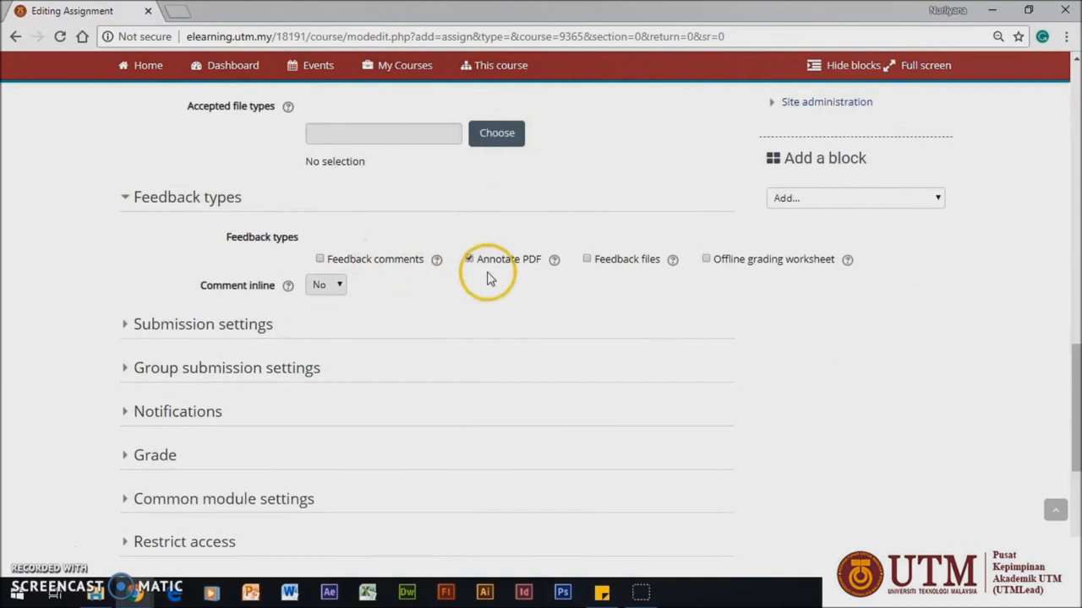
pyautogui.moveTo(384, 275)
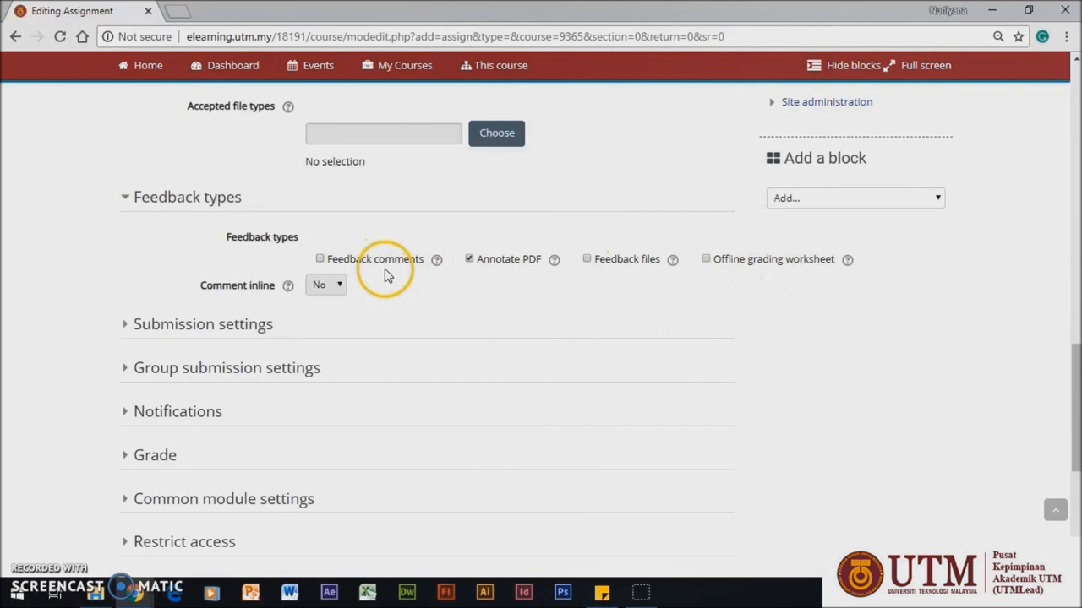
pyautogui.moveTo(470, 259)
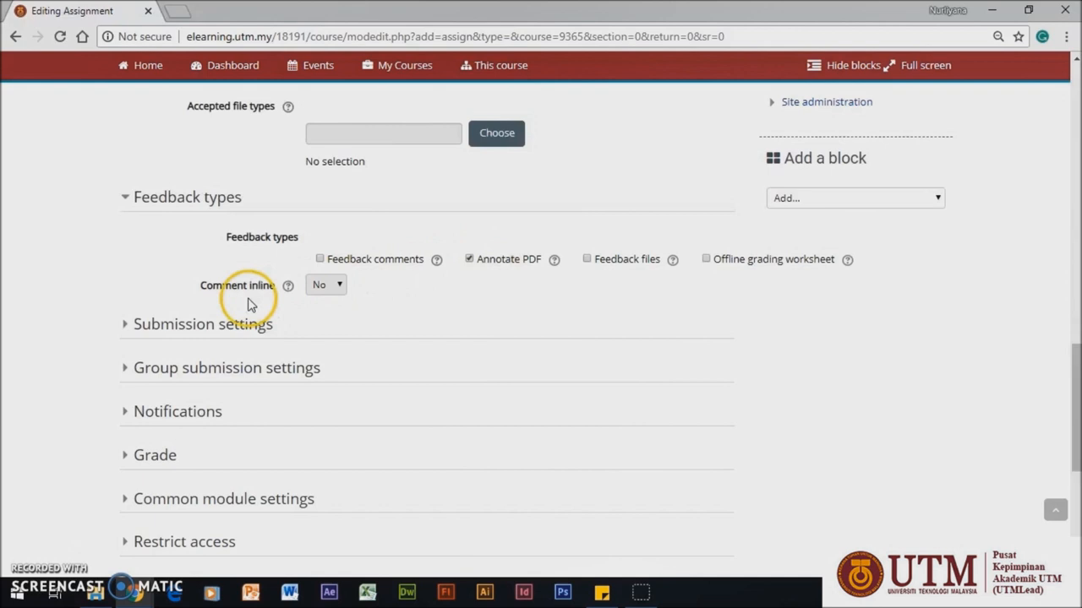
# - Keep feedback as Annotate PDF only and expand the Submission settings section
pyautogui.click(203, 324)
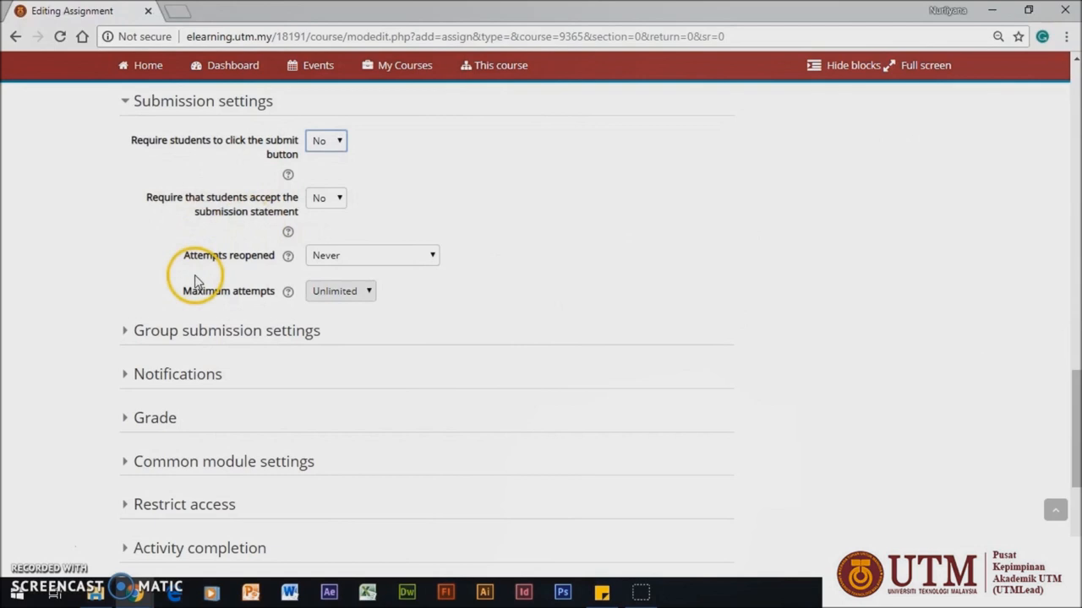
# - Expand Group submission settings, where students do not submit in groups
pyautogui.click(226, 330)
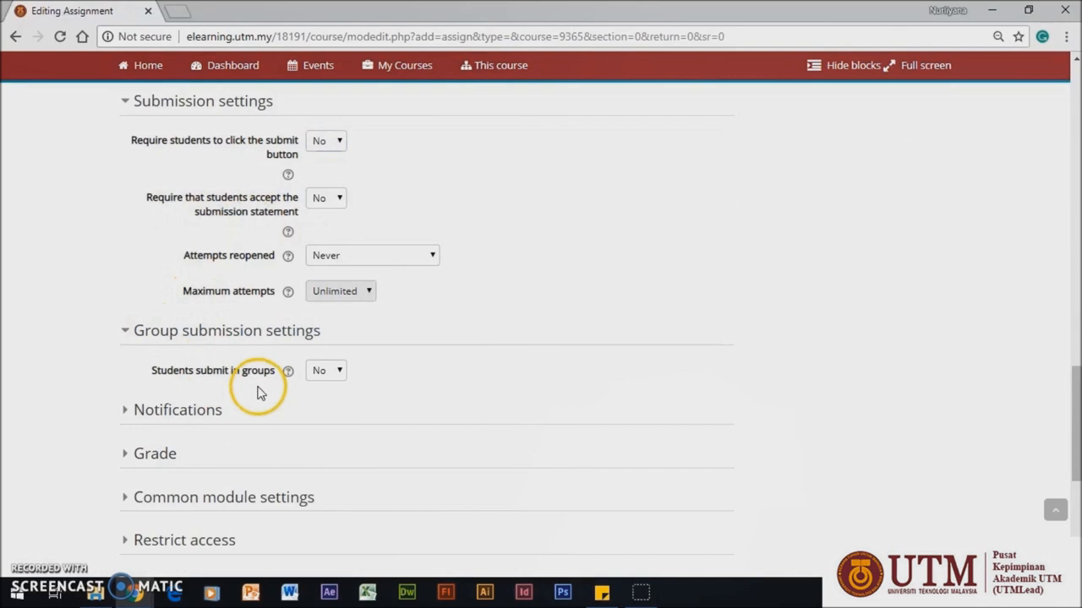